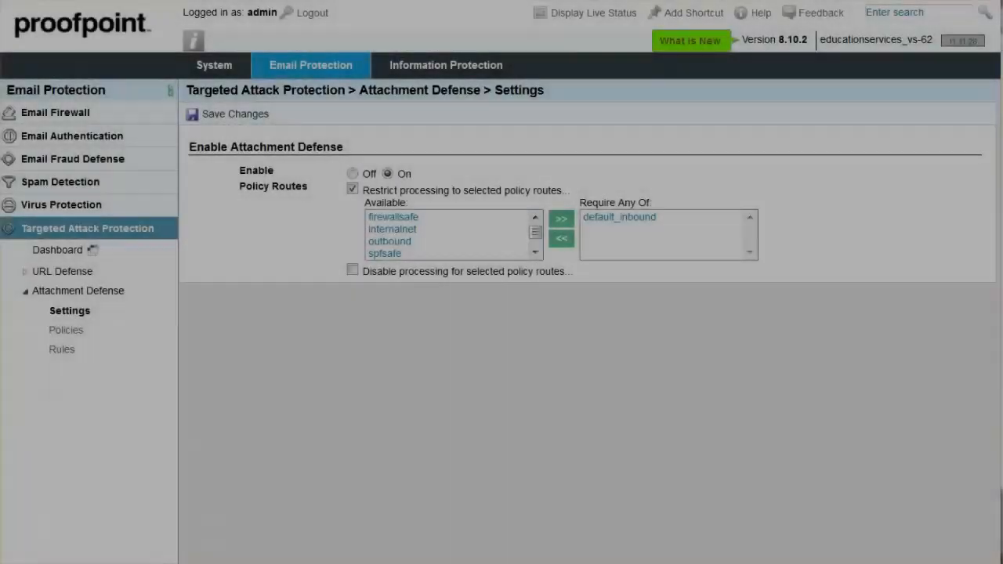
- Open the TAP Dashboard from the Targeted Attack Protection section of the left navigation
left_click(62, 271)
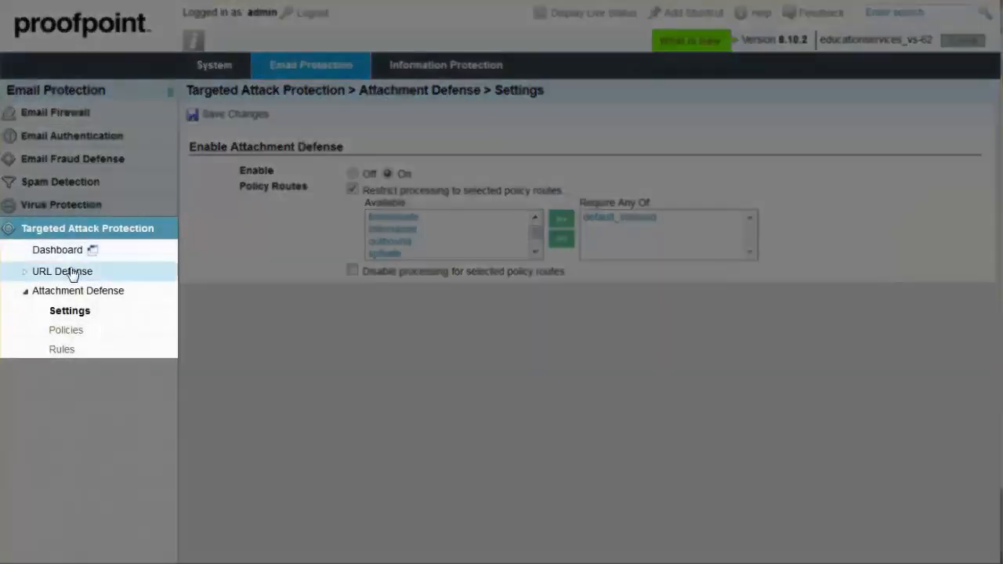
left_click(78, 290)
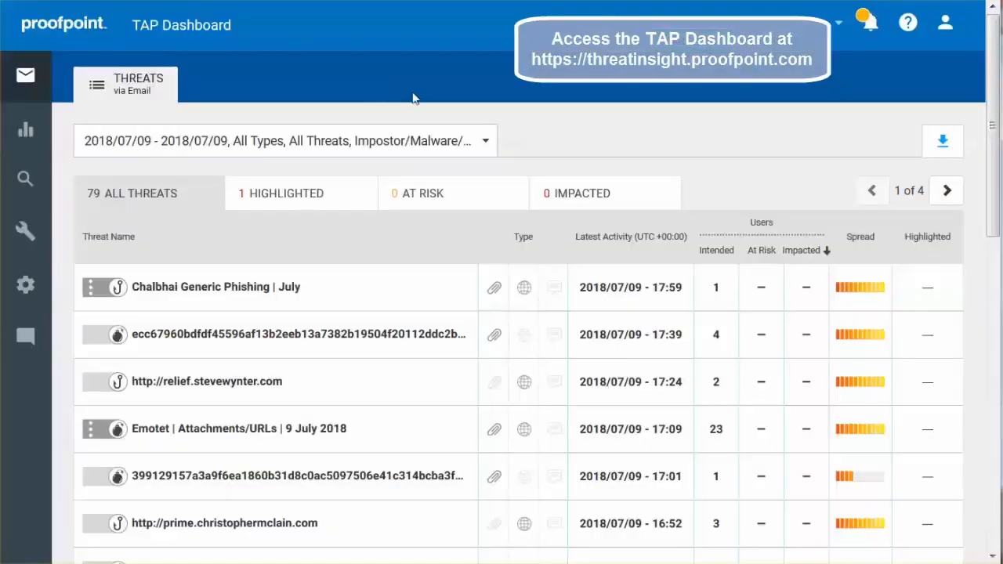
mouse_move(538, 93)
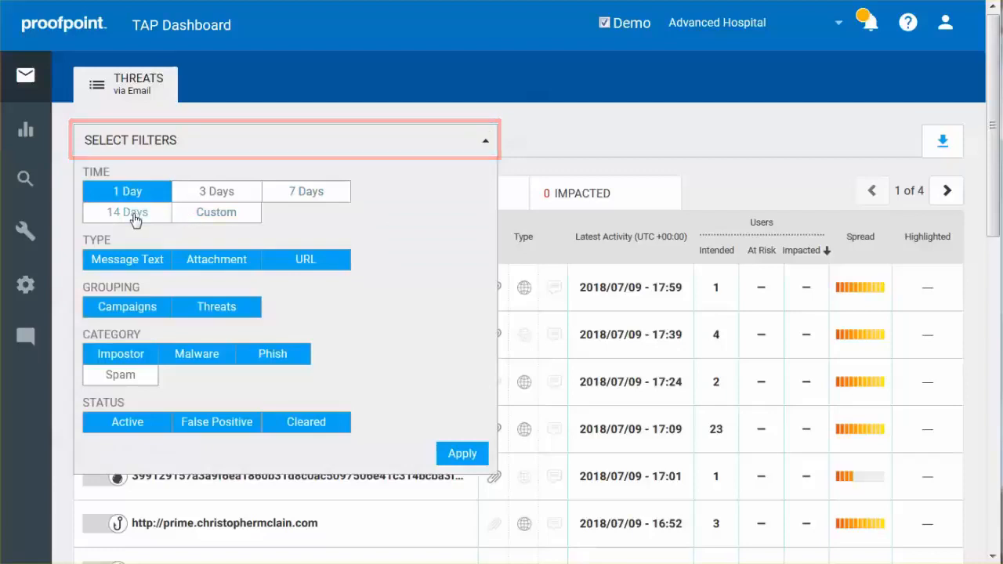
- Filter the threat list to 14 days, 2018/06/26–2018/07/09, showing 2823 threats
left_click(127, 213)
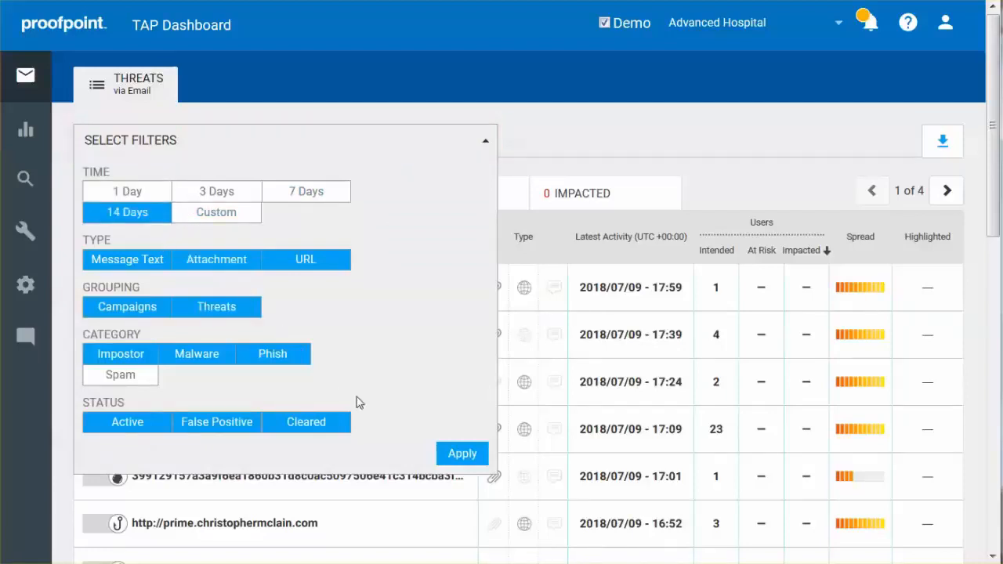
left_click(462, 453)
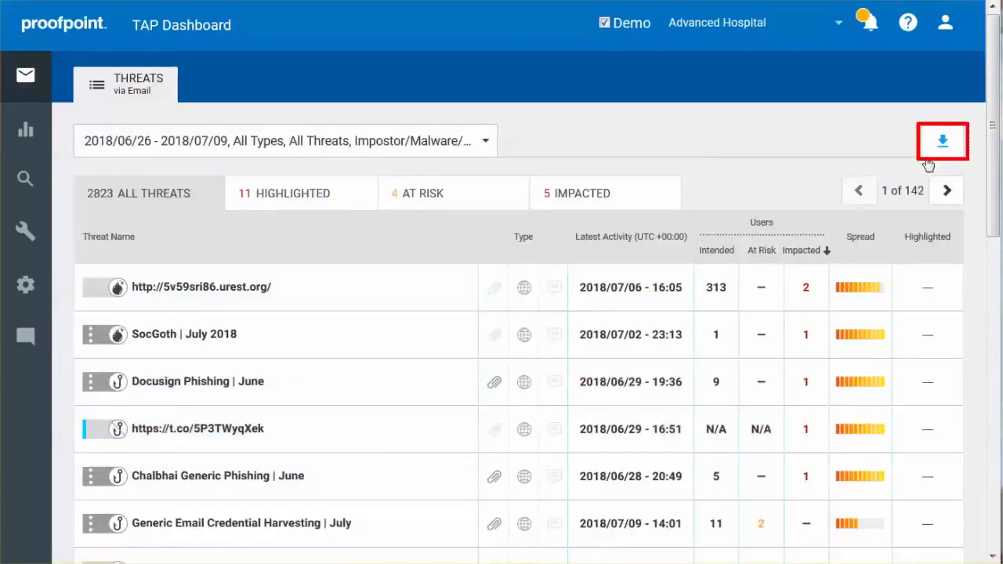
left_click(942, 141)
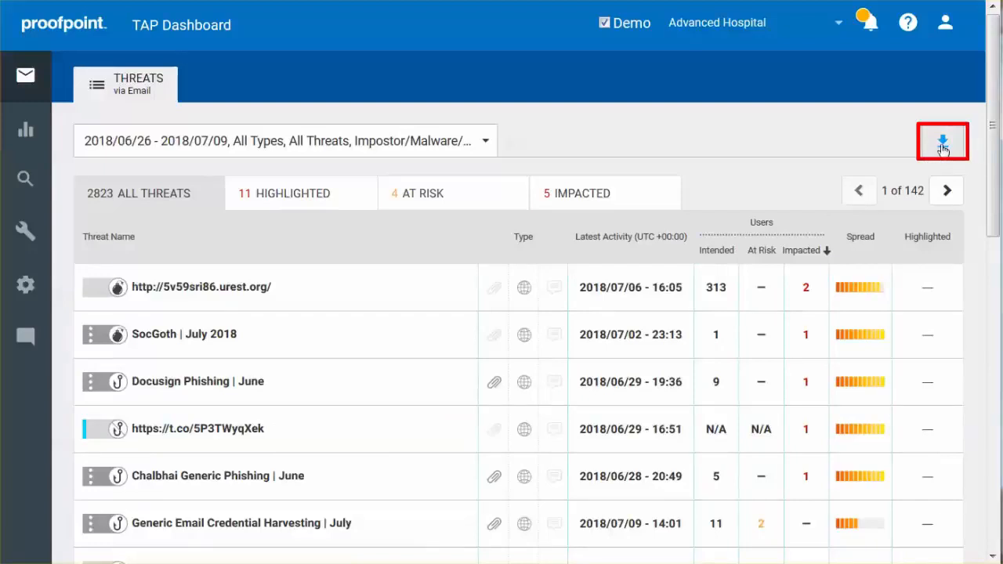
left_click(942, 141)
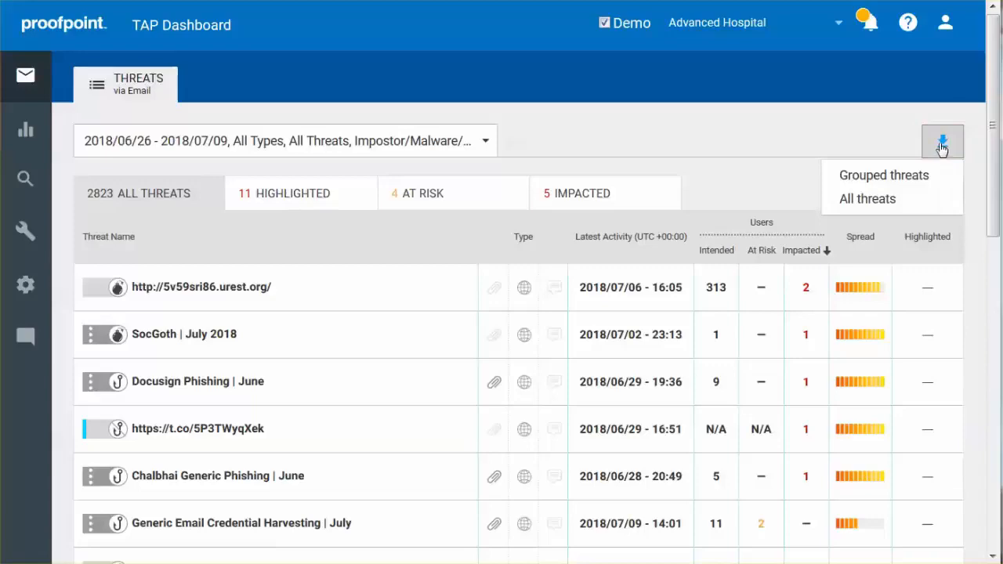
left_click(942, 140)
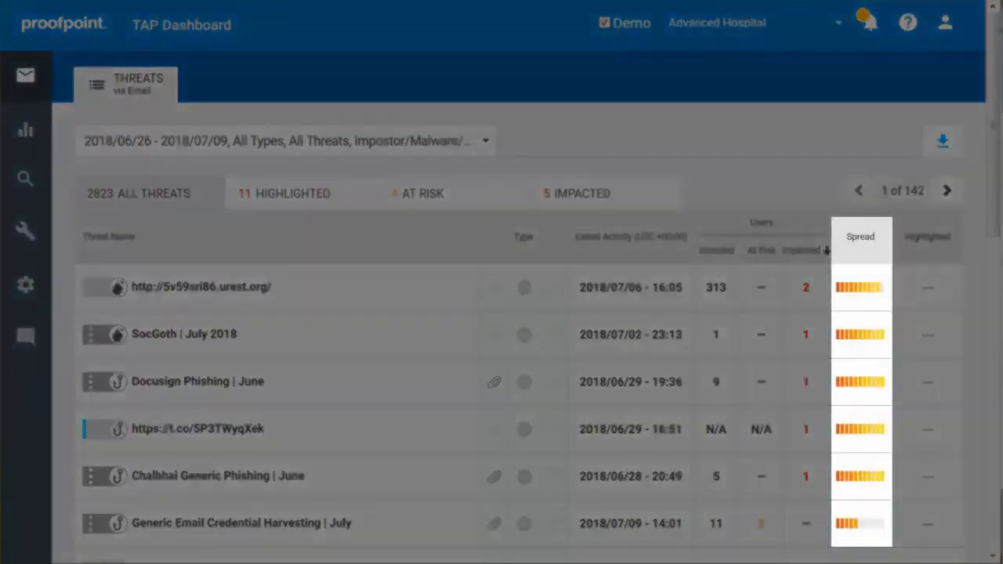
mouse_move(860, 236)
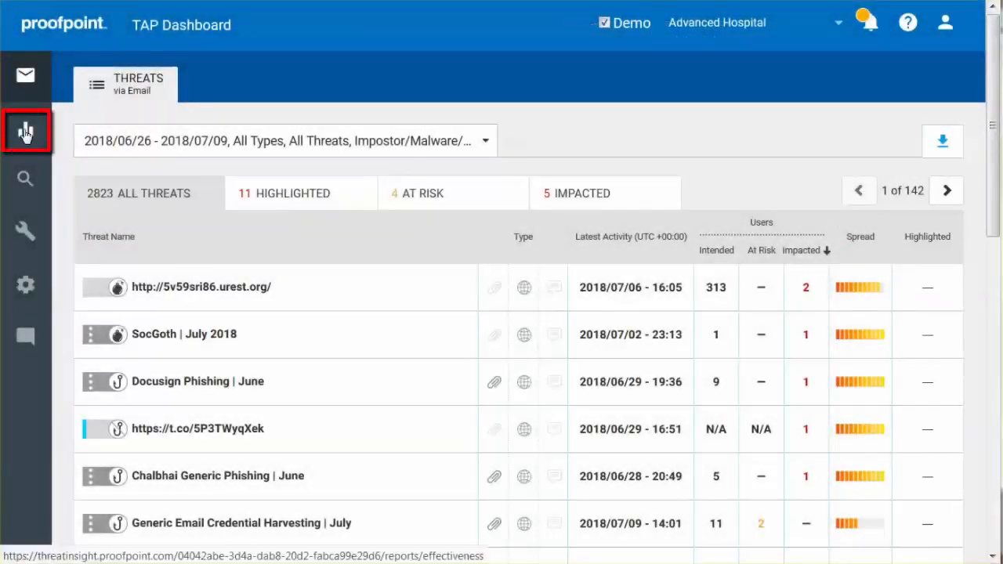
- Apply a 30-day range (2018/06/10–2018/07/09) to the Effectiveness report and scroll through it
left_click(25, 131)
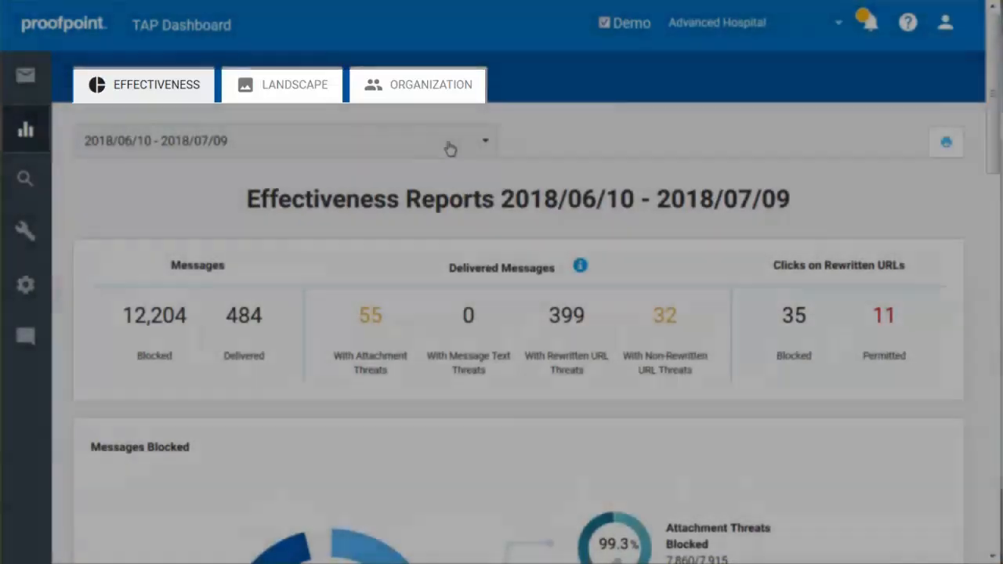
left_click(450, 141)
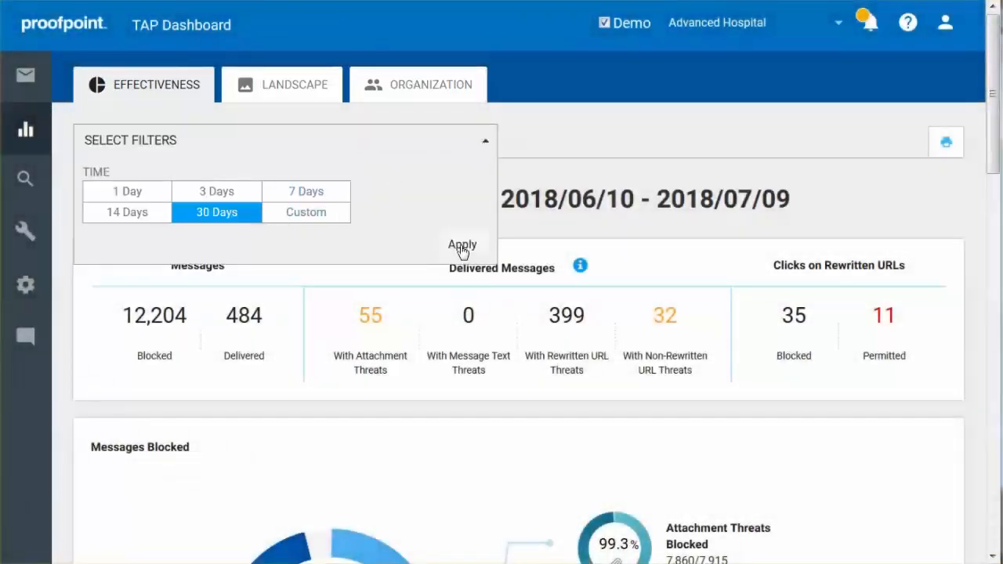
left_click(462, 245)
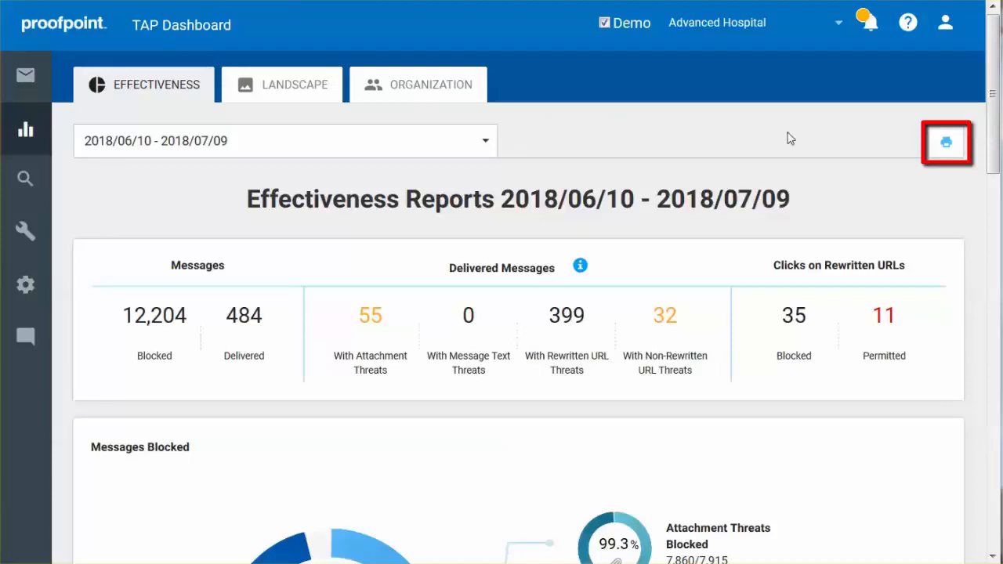
scroll("down", 3)
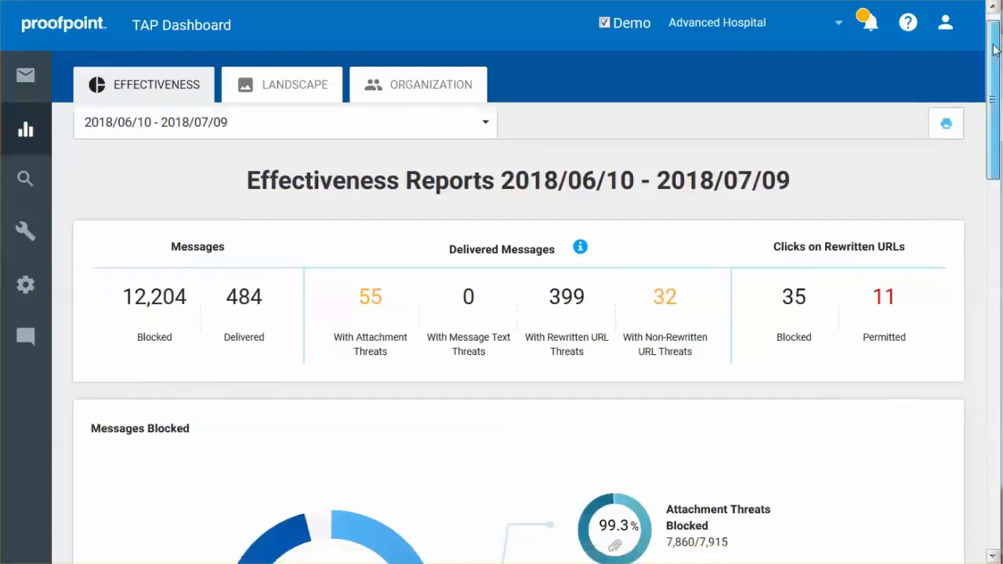
scroll("down", 3)
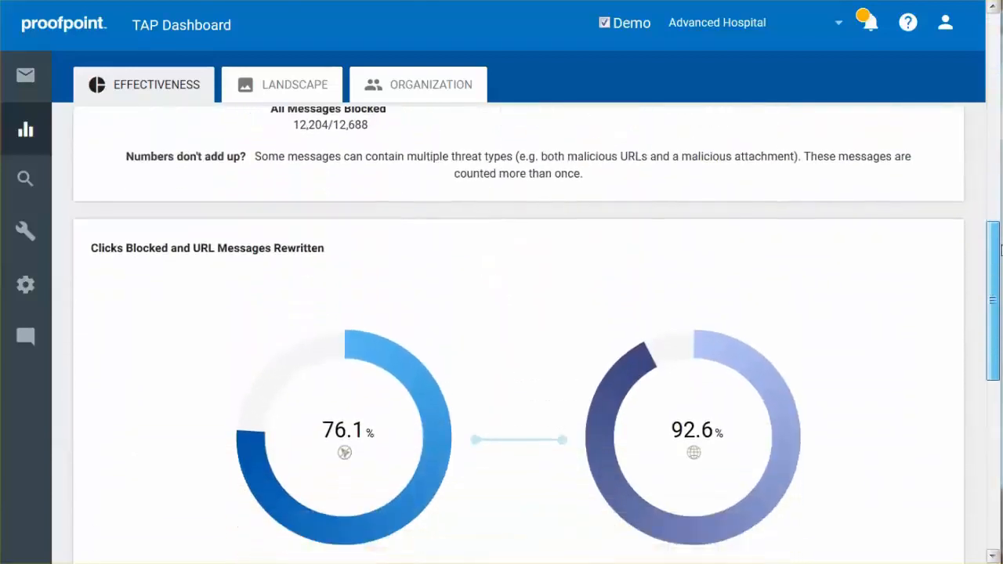
scroll("down", 3)
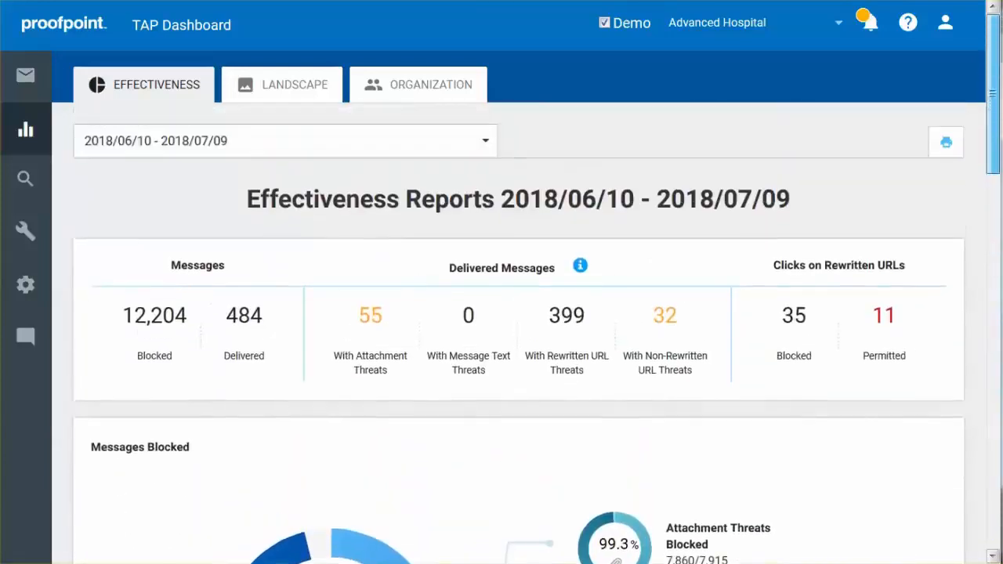
left_click(25, 178)
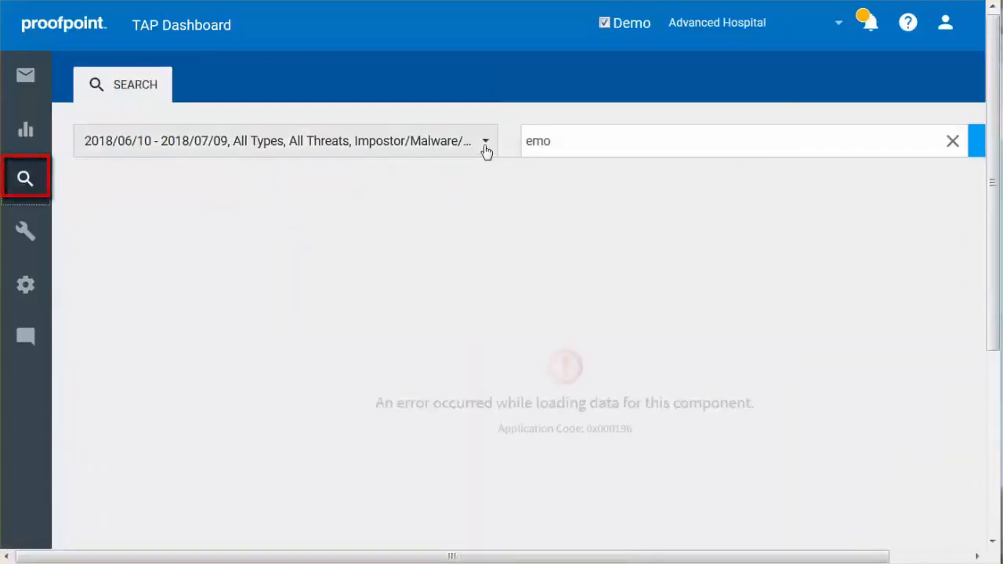
- Replace the 'emo' search query with 'onedrive' to list seven matching phishing threats
left_click(484, 145)
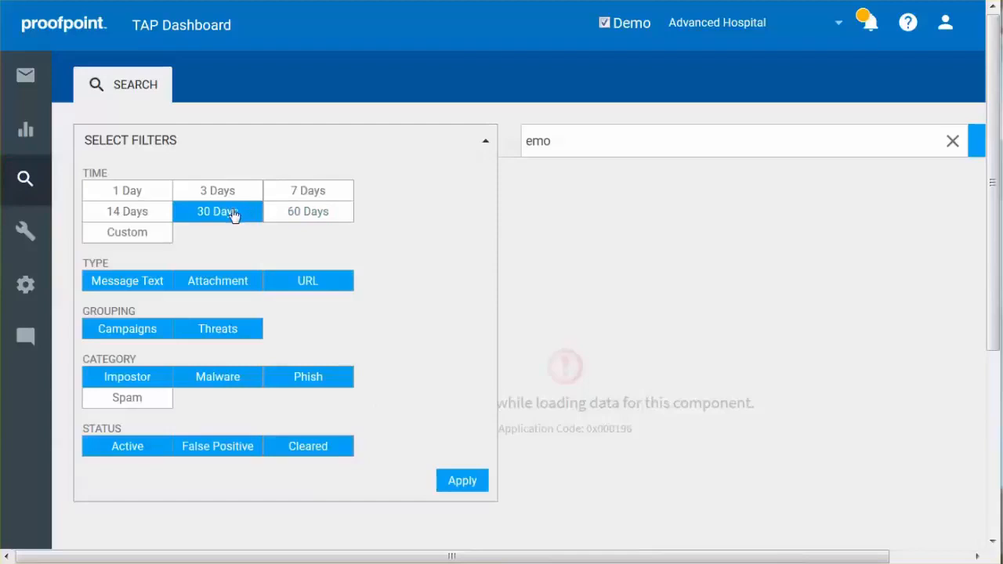
left_click(461, 480)
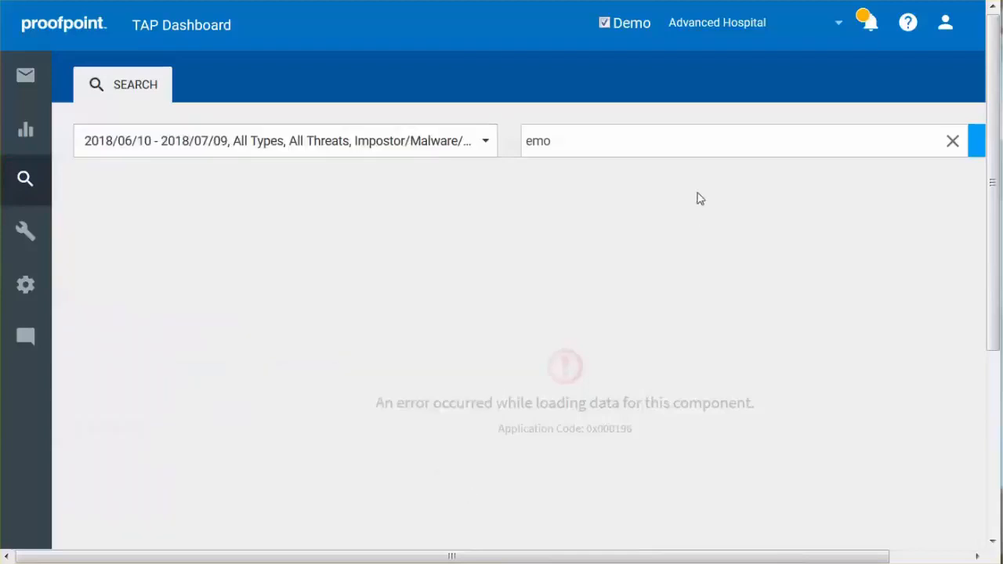
double_click(539, 141)
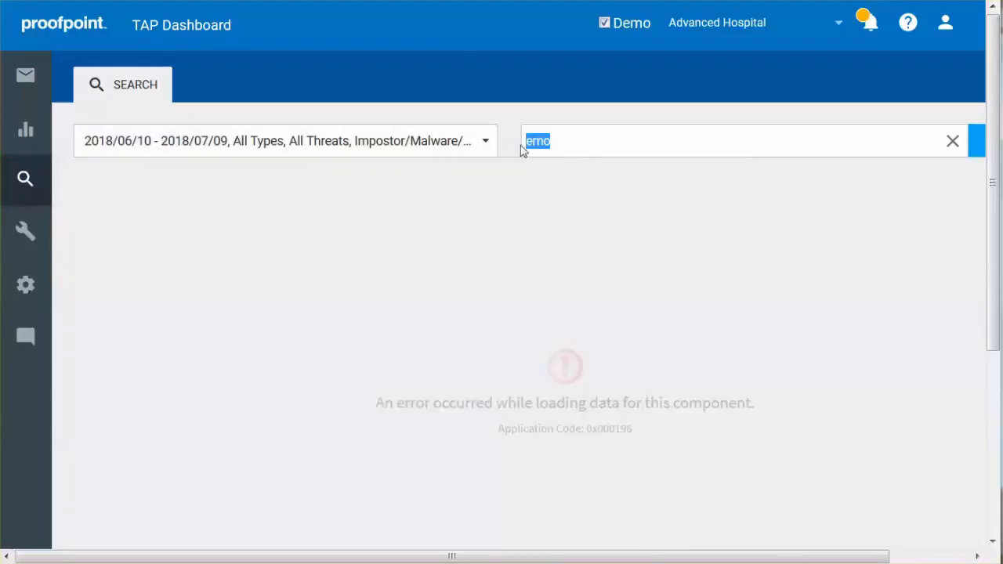
type("onedrive")
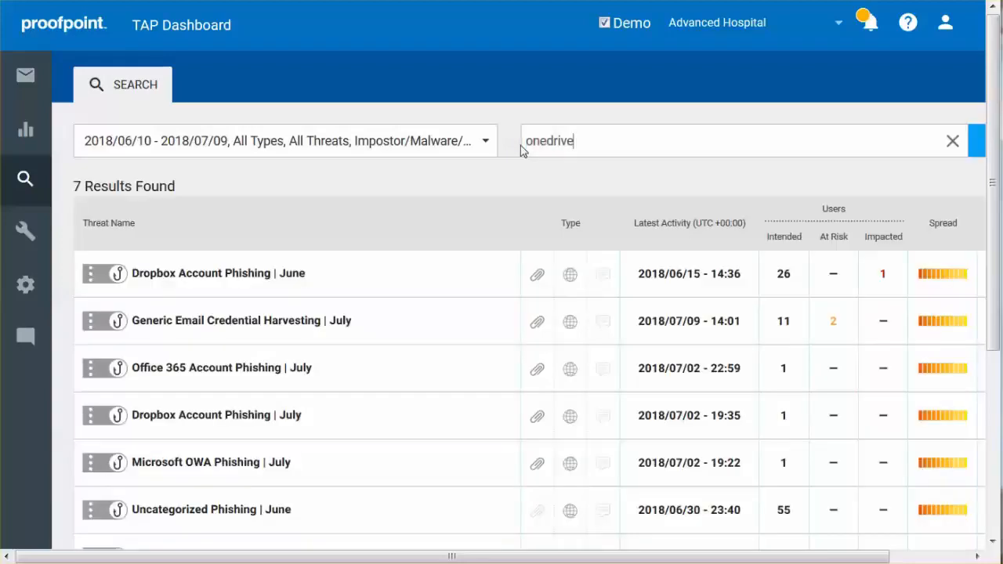
mouse_move(476, 217)
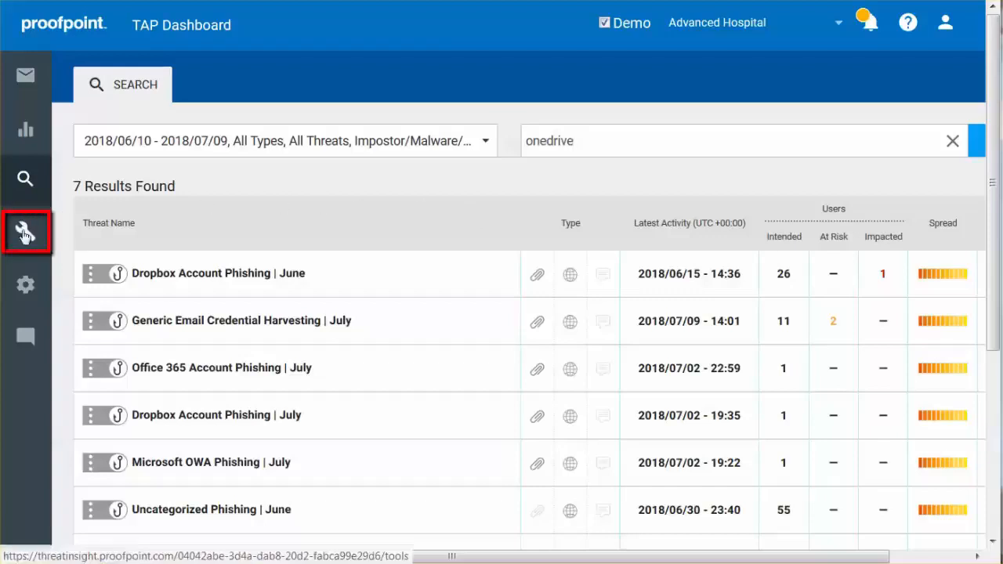
- View the rewritten-URL decoder tool, then show the Settings Privileges page
left_click(26, 232)
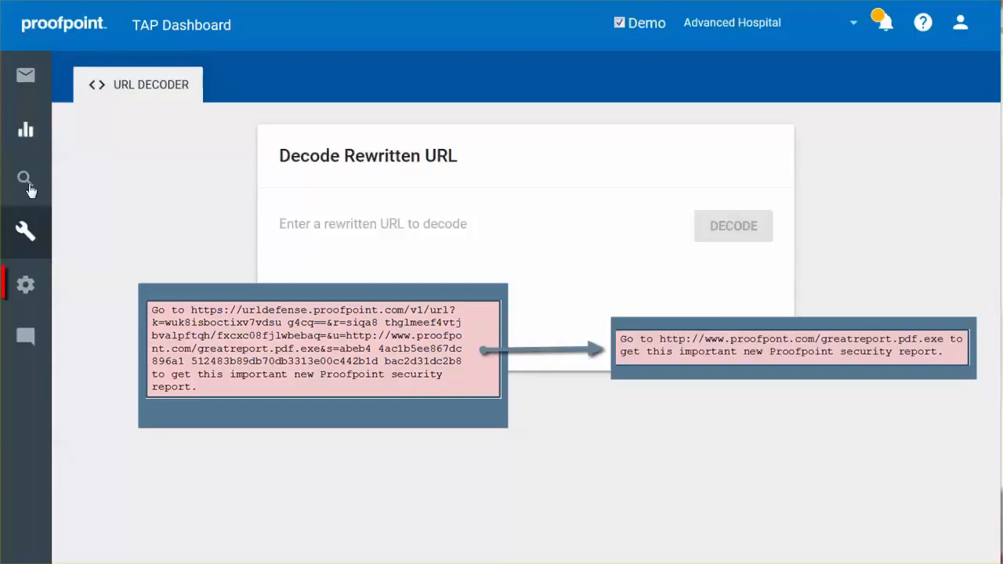
left_click(26, 284)
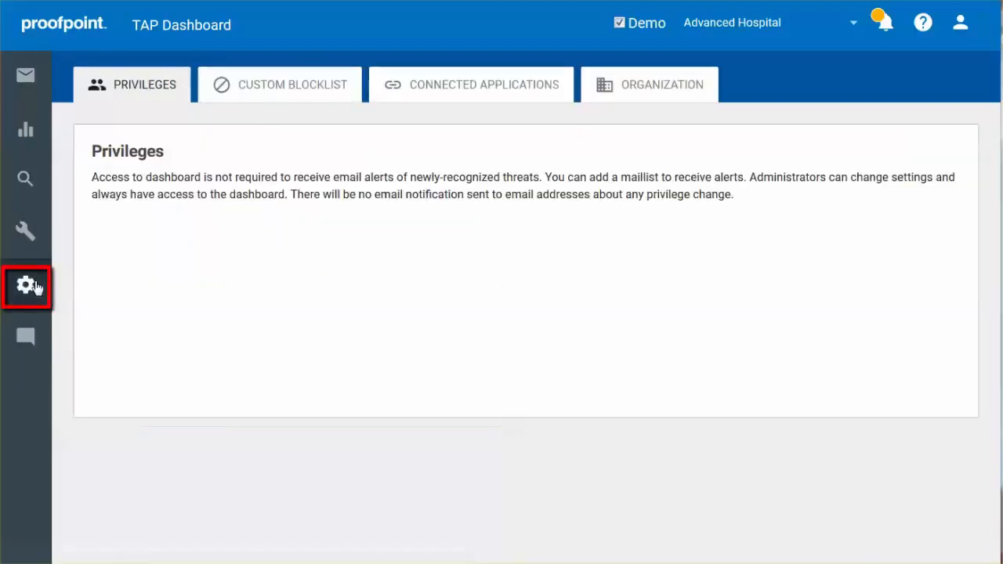
- Load the users and privileges list, then show the Custom Blocklist of URLs
left_click(26, 285)
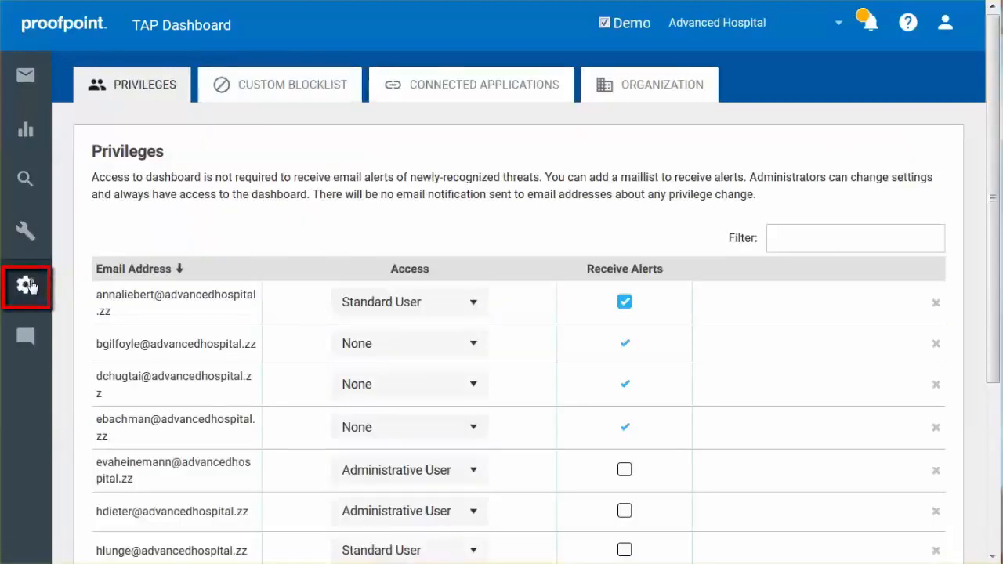
mouse_move(25, 286)
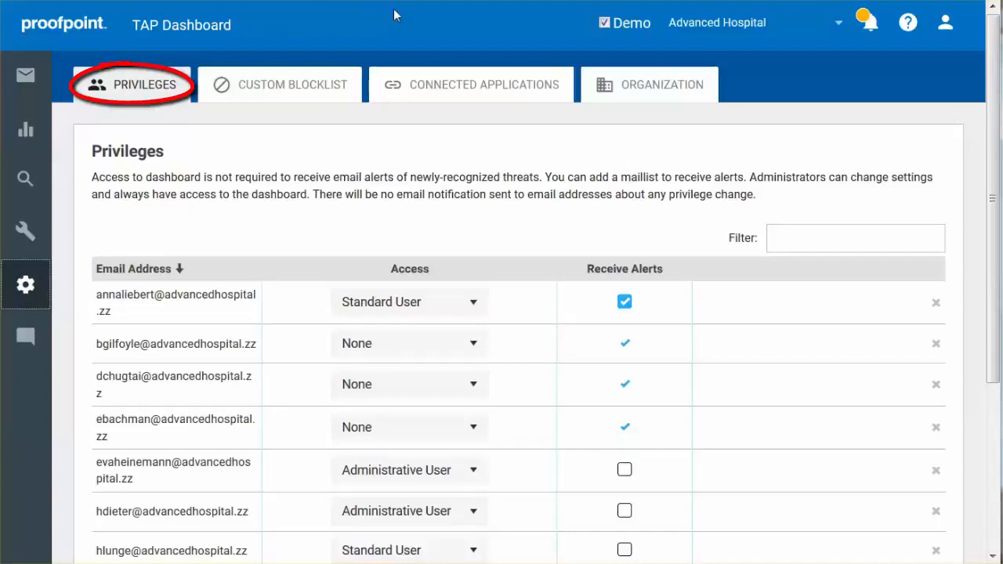
mouse_move(292, 83)
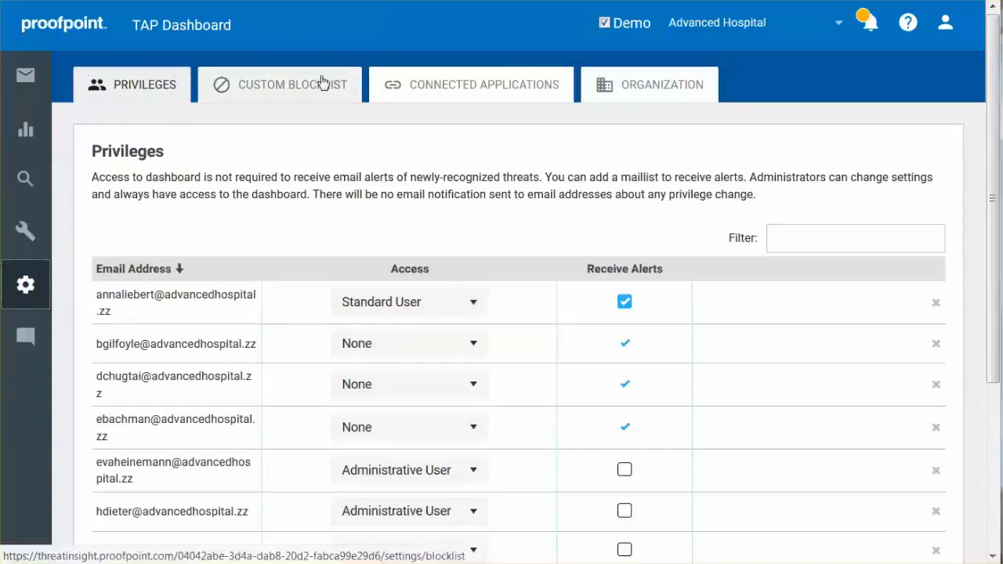
left_click(292, 84)
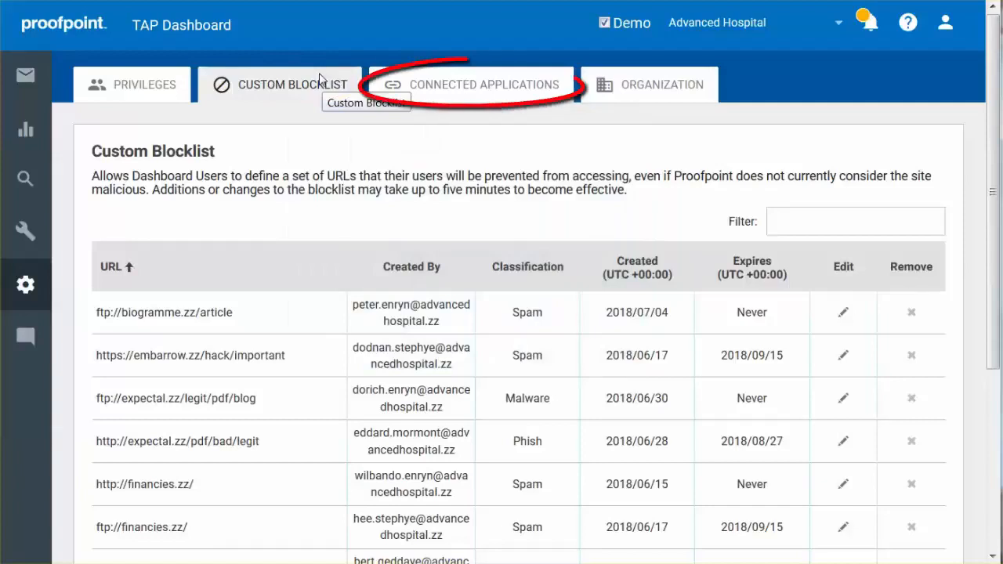
- View Connected Applications service credentials and WildFire integration, then the Organization settings
left_click(483, 84)
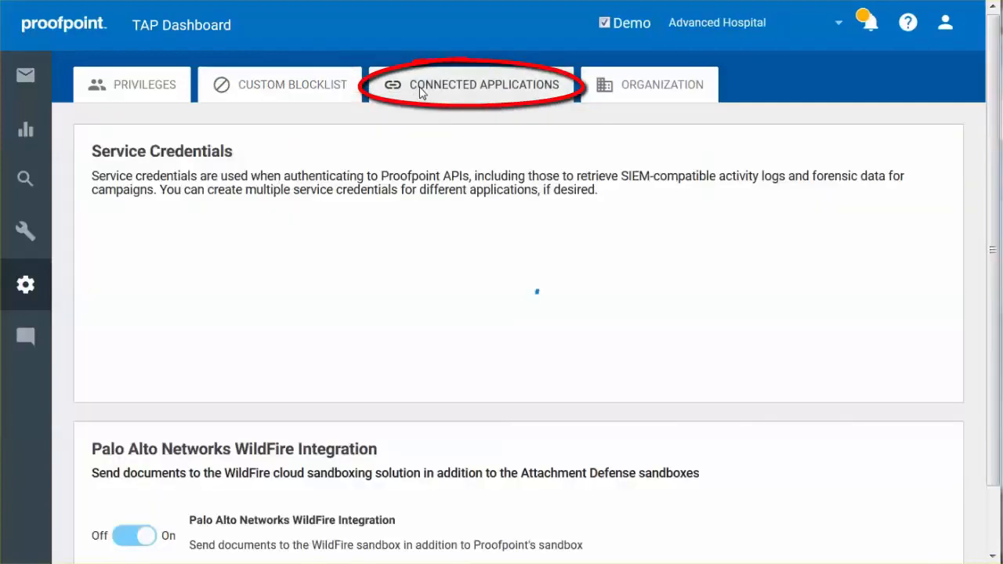
left_click(483, 85)
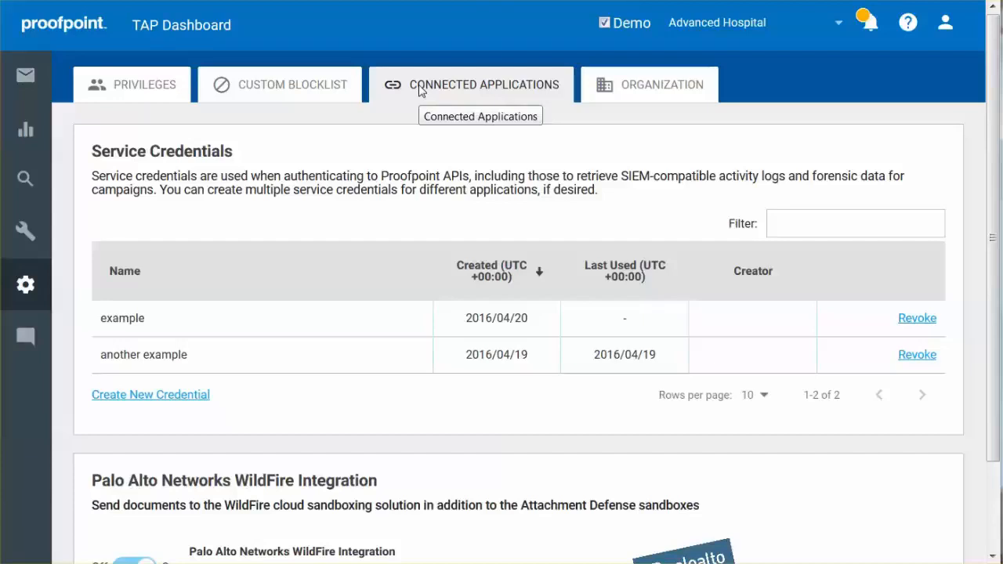
left_click(661, 85)
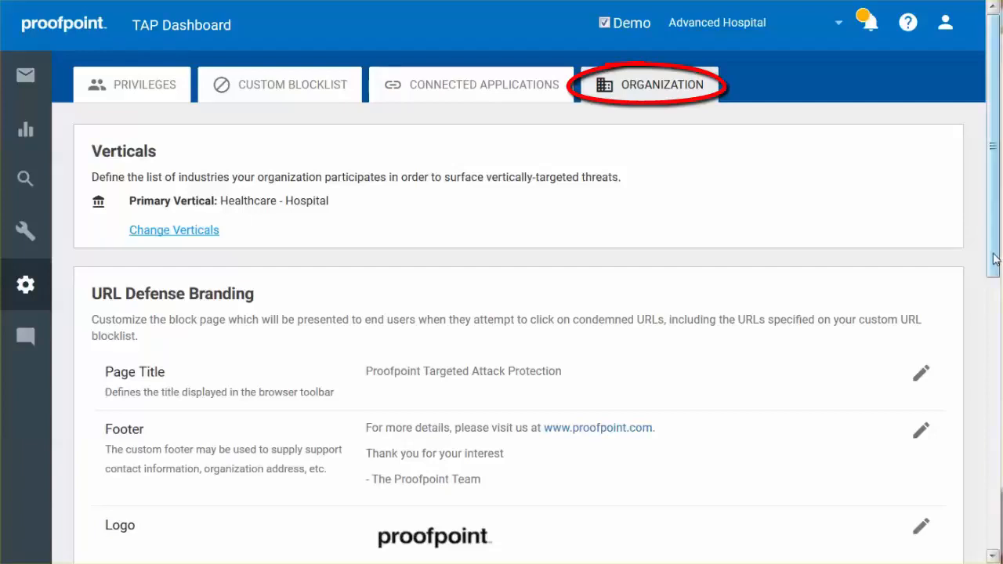
- Scroll to the five VIP Users, start adding a VIP user, then cancel
scroll("down", 3)
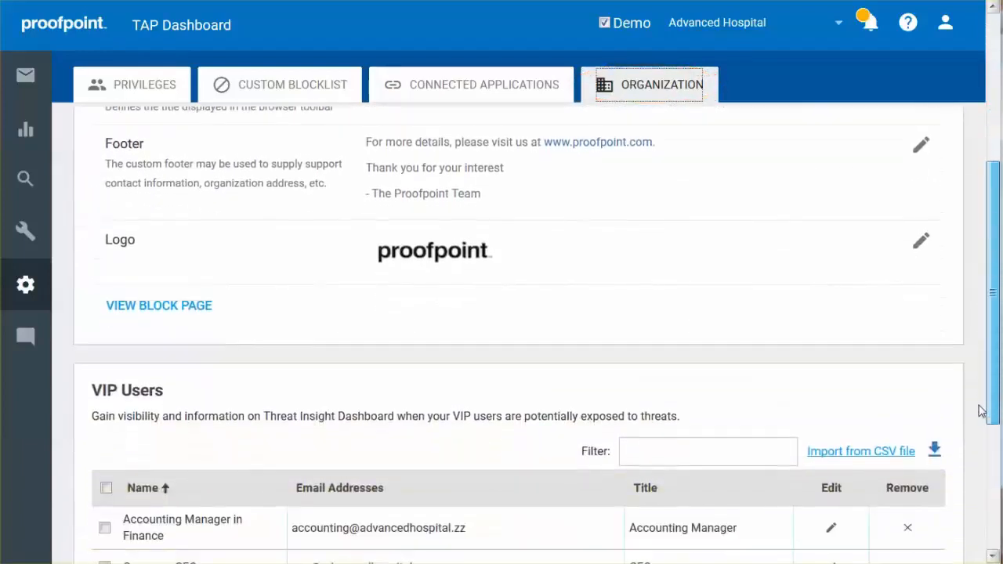
scroll("down", 3)
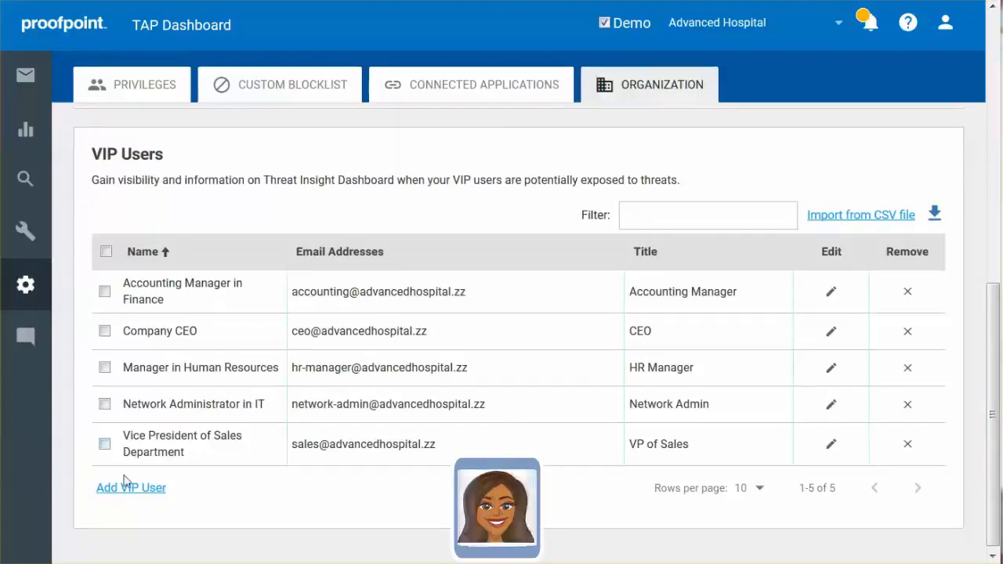
left_click(131, 487)
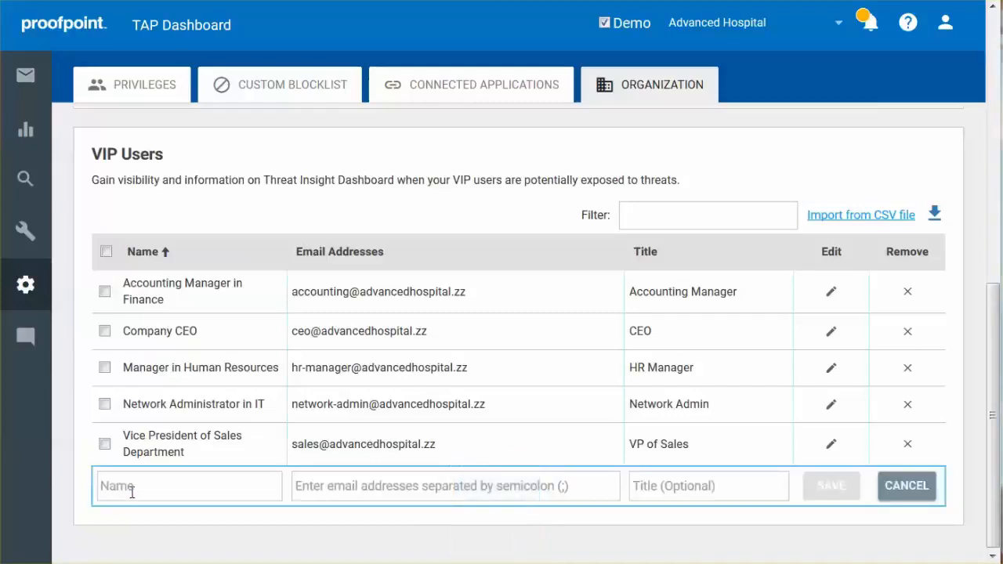
mouse_move(461, 547)
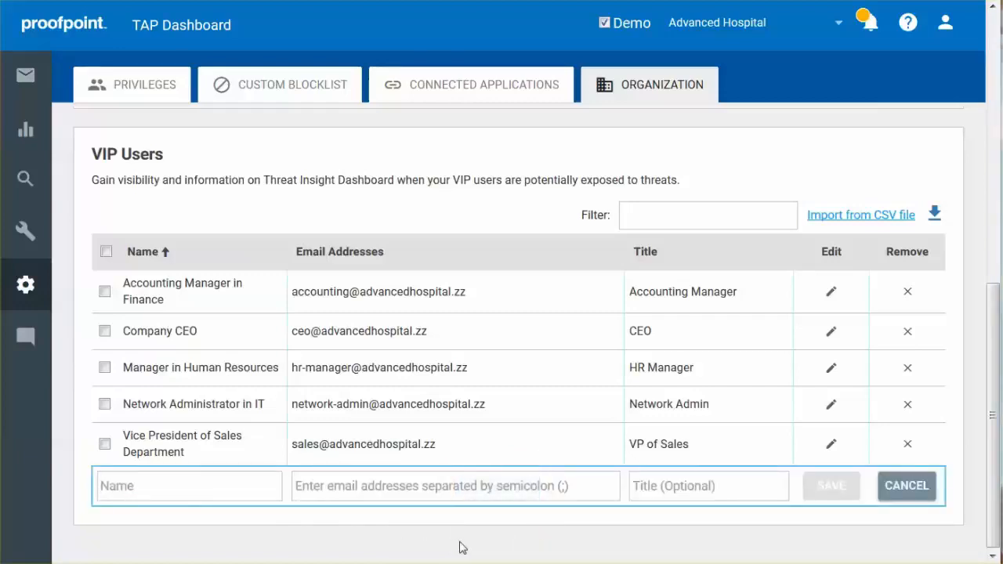
left_click(906, 485)
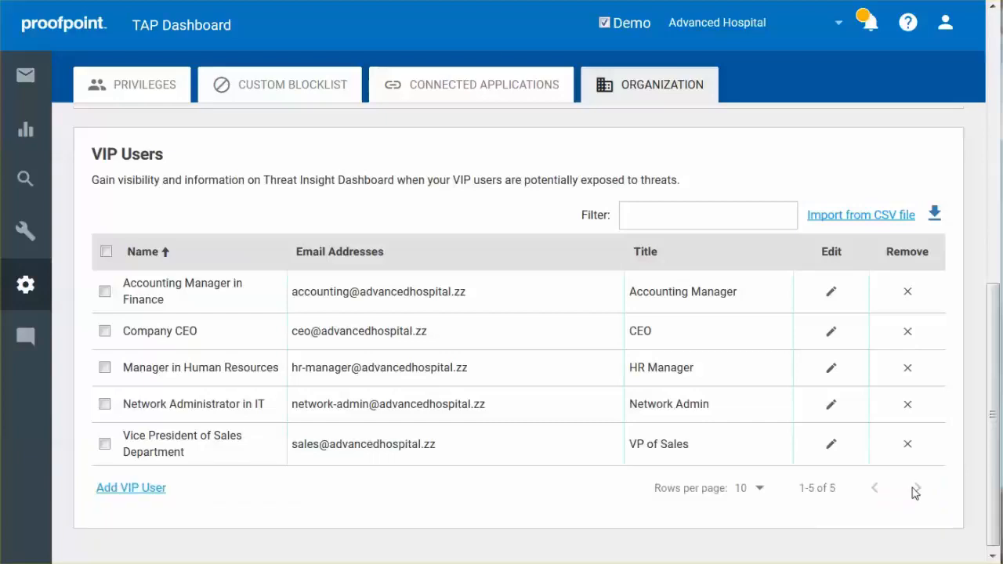